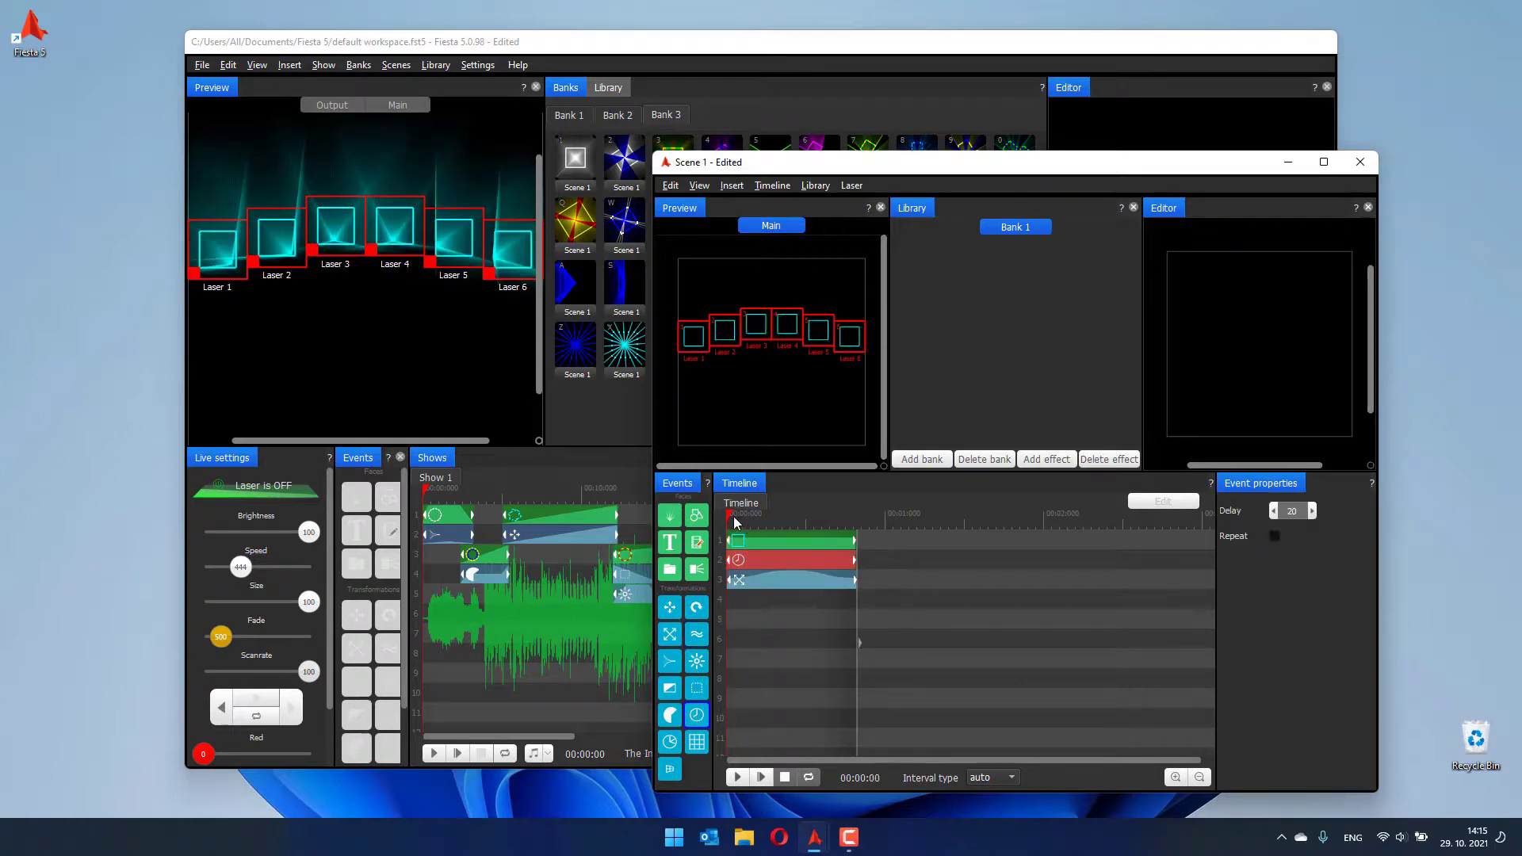
# - Play Scene 1's timeline so all six lasers show animated beams in the preview
pyautogui.click(737, 777)
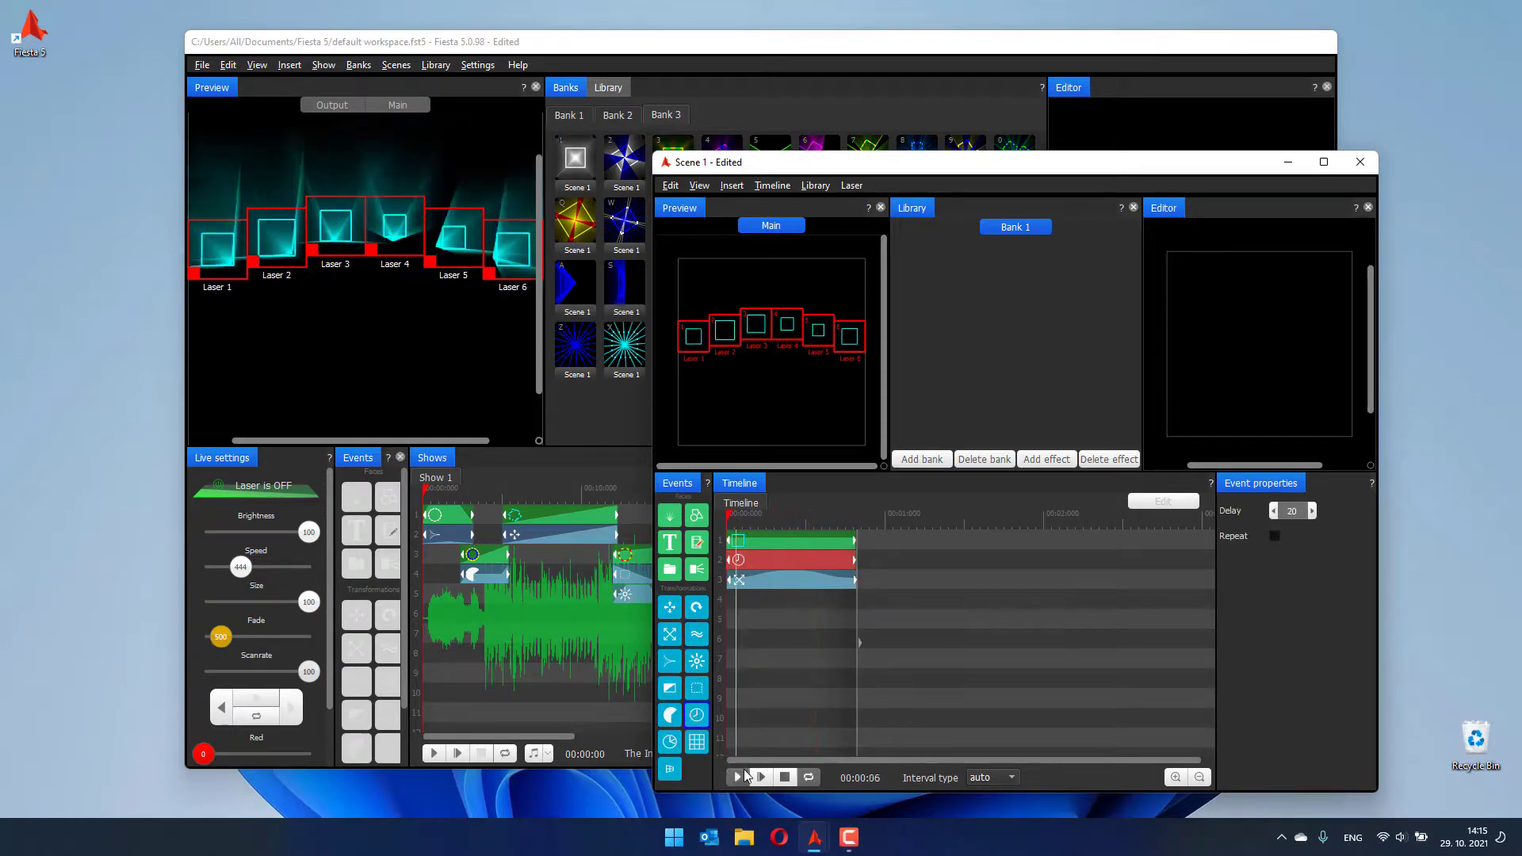
pyautogui.click(737, 777)
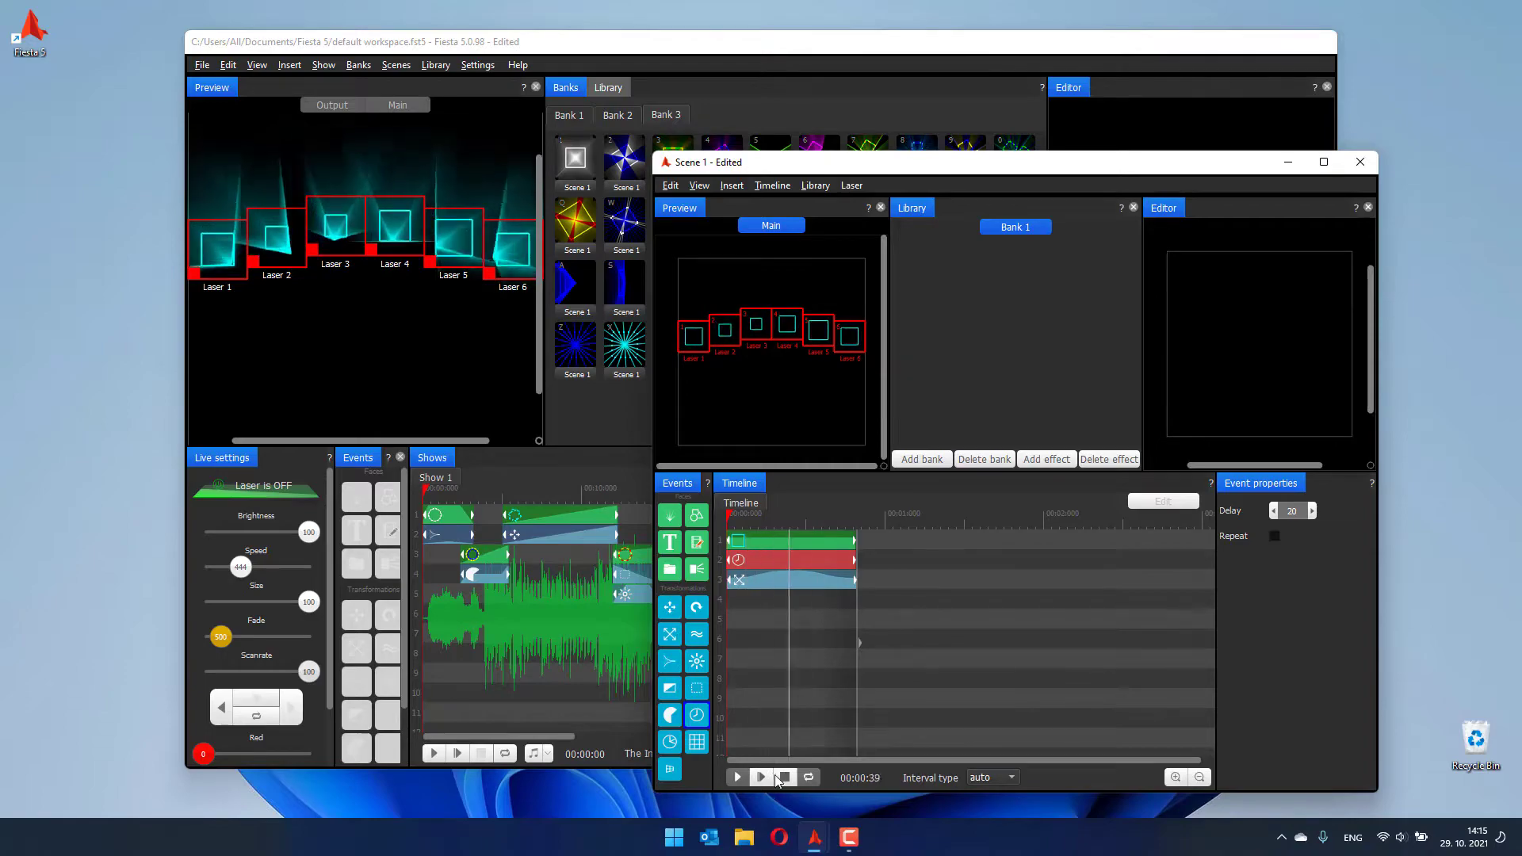